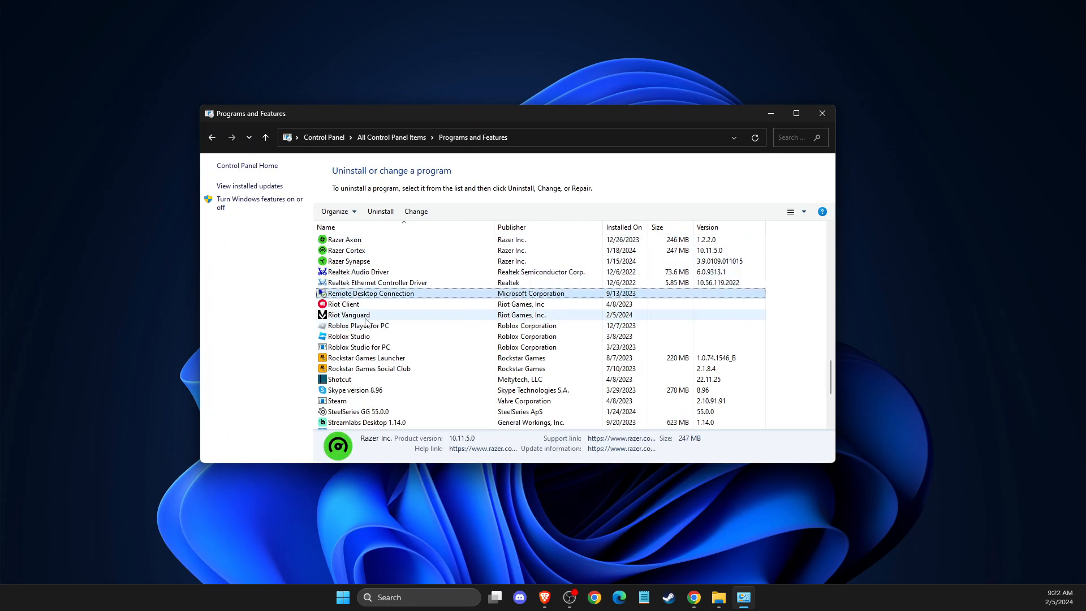
# Step: Remove the Riot Vanguard entry from Programs and Features via Uninstall
pyautogui.rightClick(348, 314)
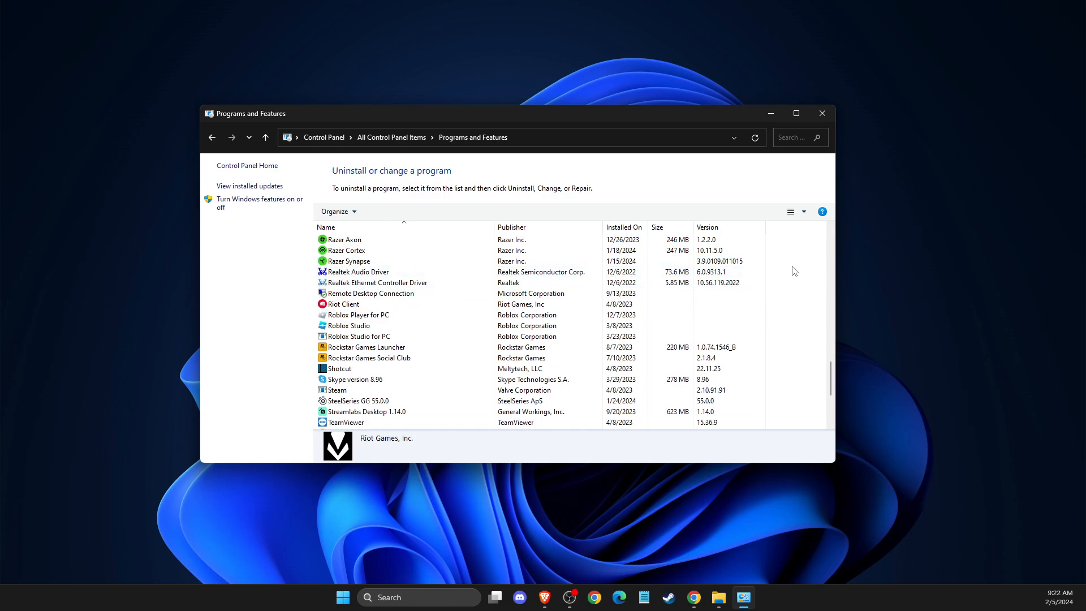
pyautogui.click(349, 325)
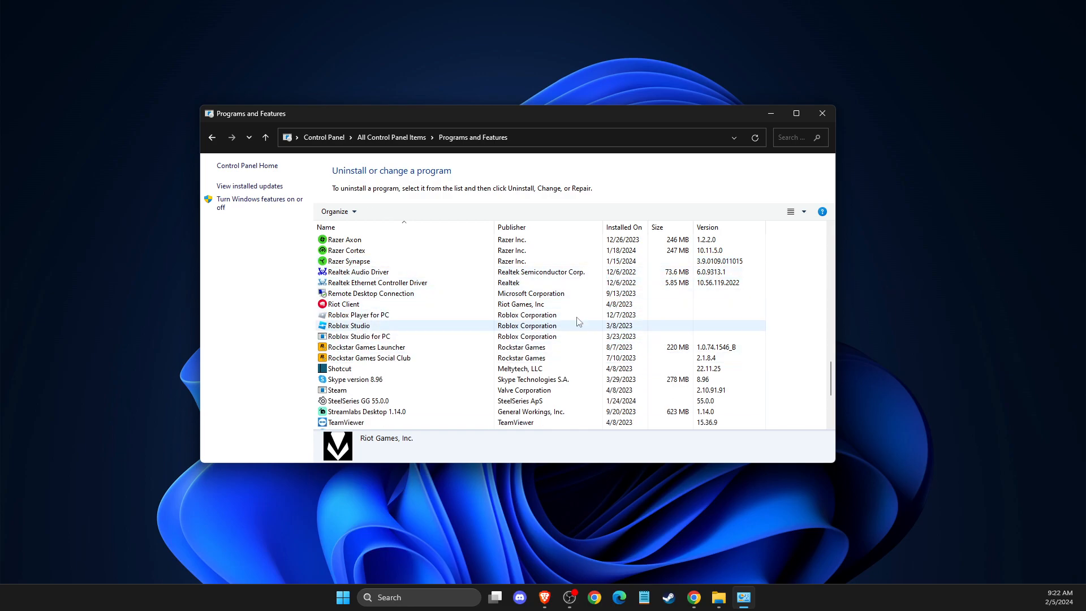
pyautogui.click(822, 113)
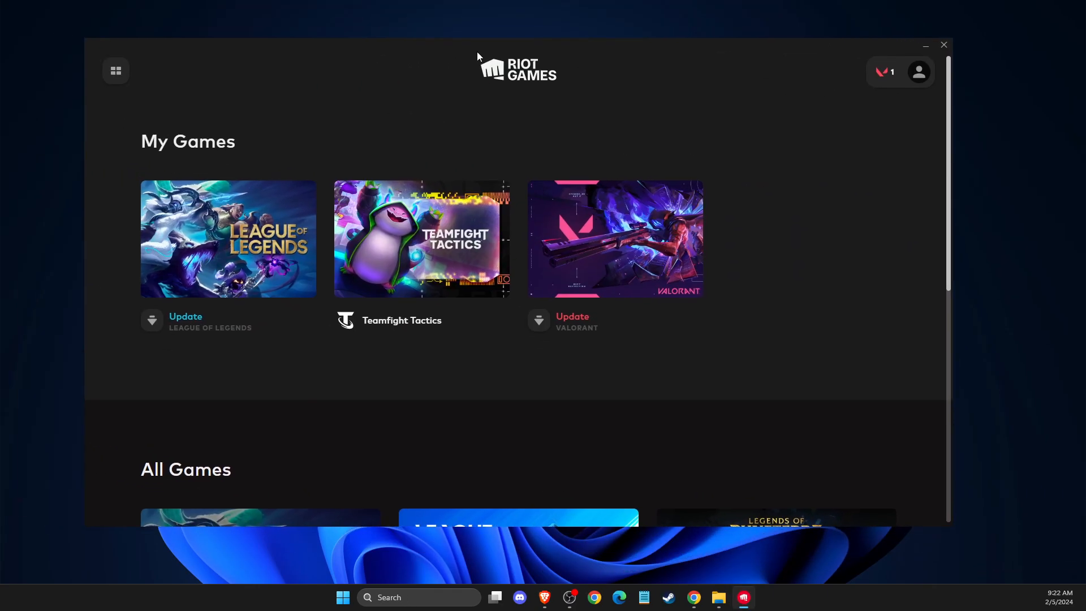
# Step: Update VALORANT in the Riot Client, installing Vanguard so a restart completes it
pyautogui.click(615, 239)
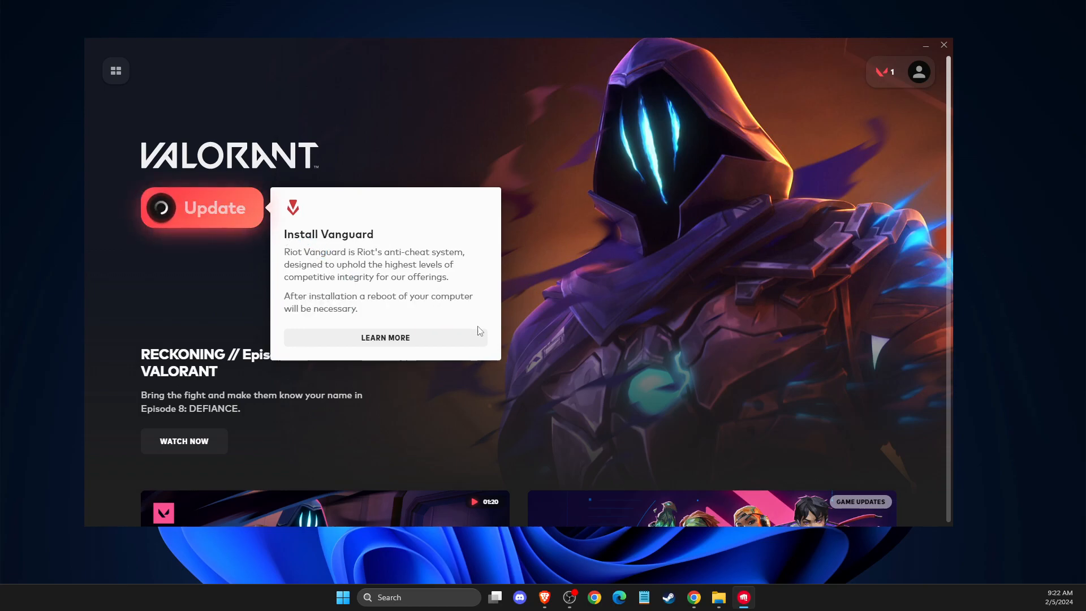
pyautogui.click(201, 207)
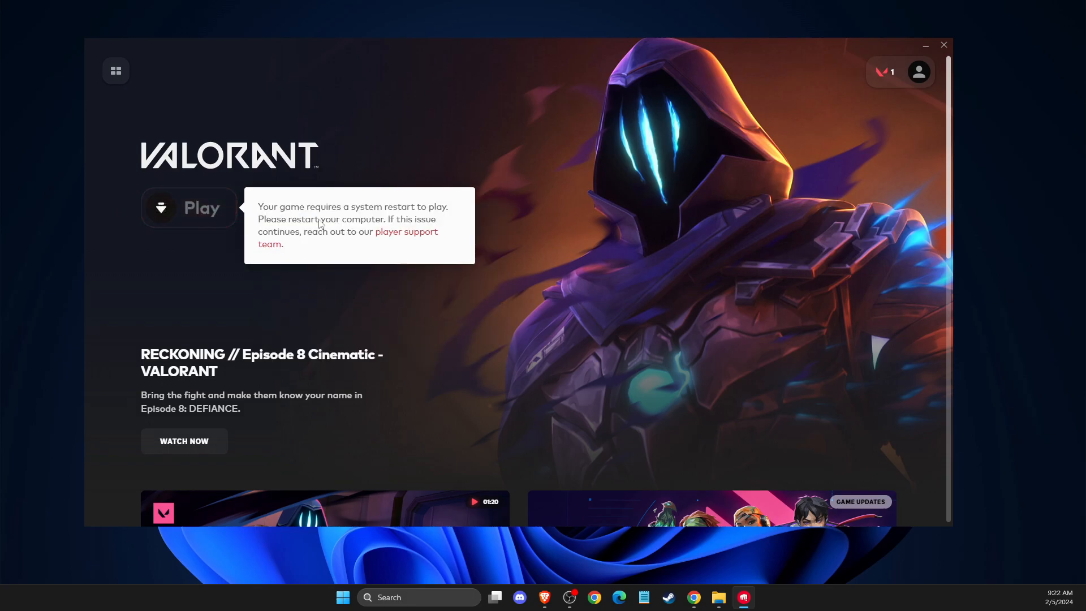
pyautogui.moveTo(910, 70)
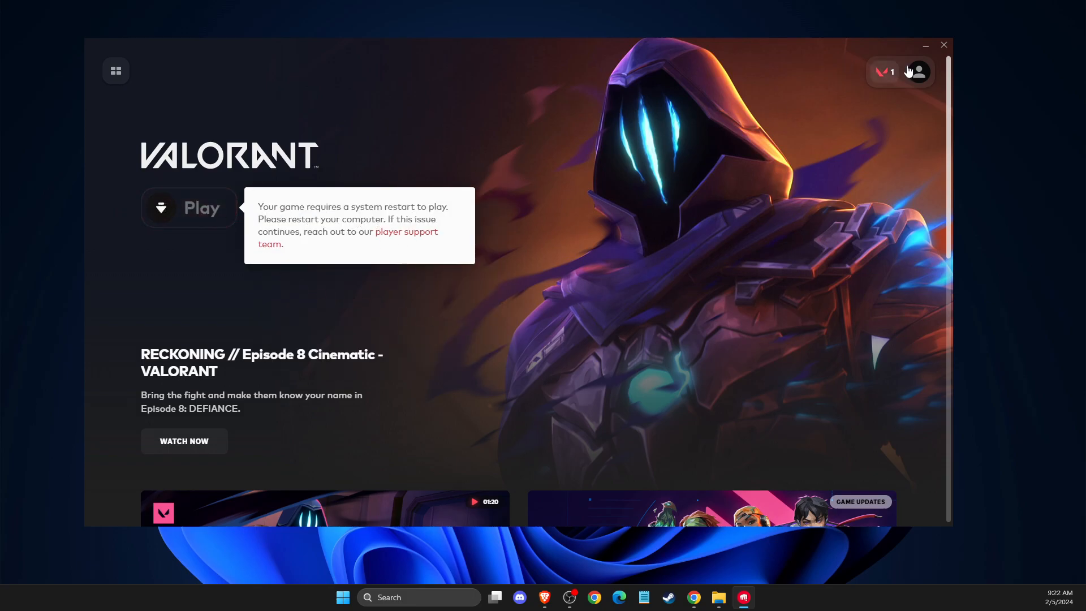
pyautogui.click(944, 45)
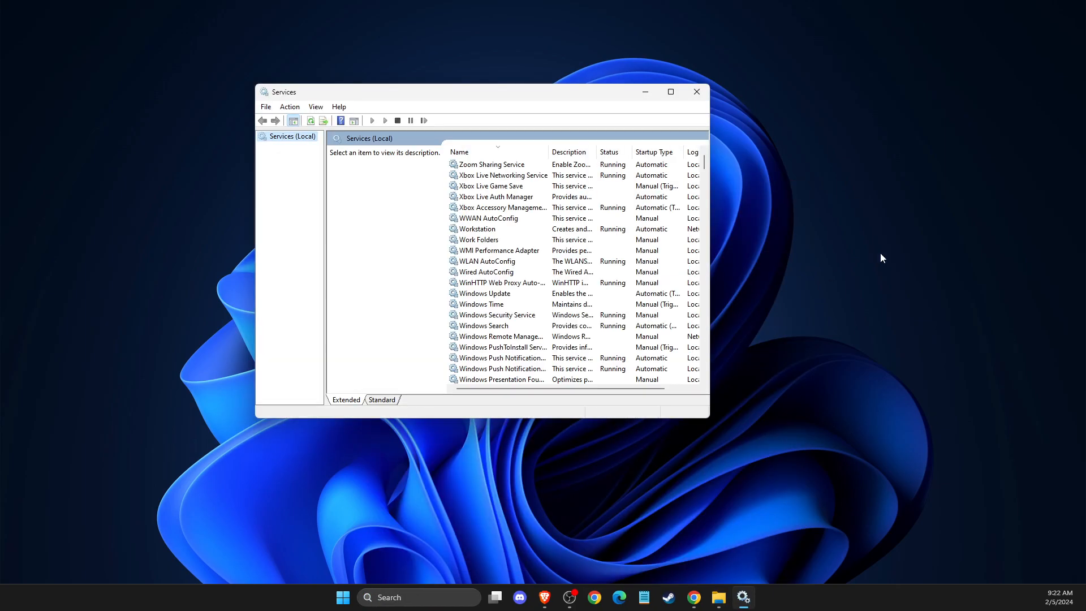
# Step: Set the vgc service's startup type to Automatic, start it, and confirm
pyautogui.click(503, 175)
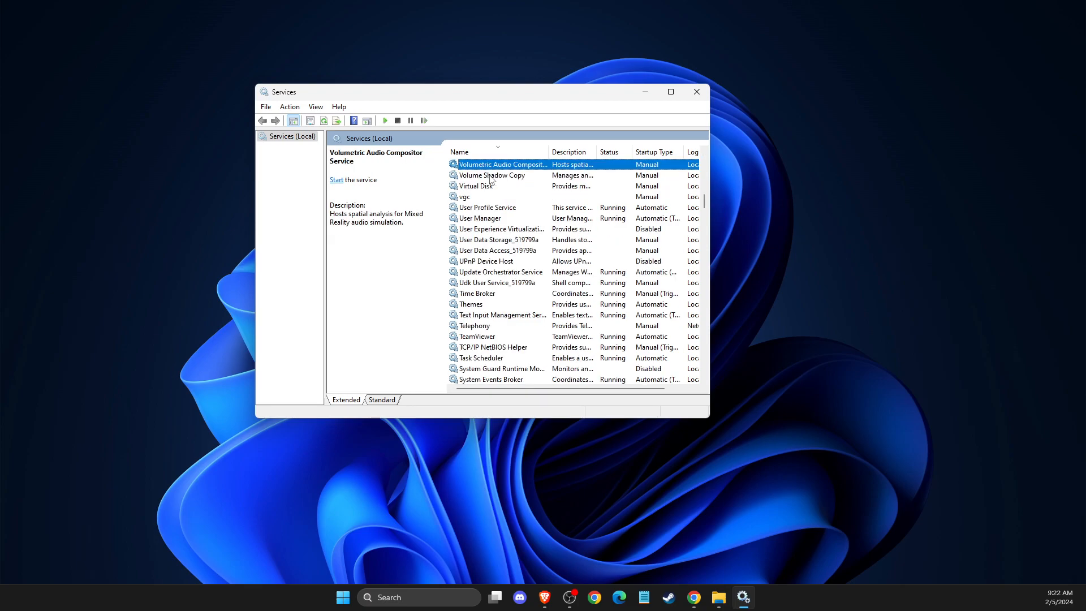
pyautogui.click(466, 196)
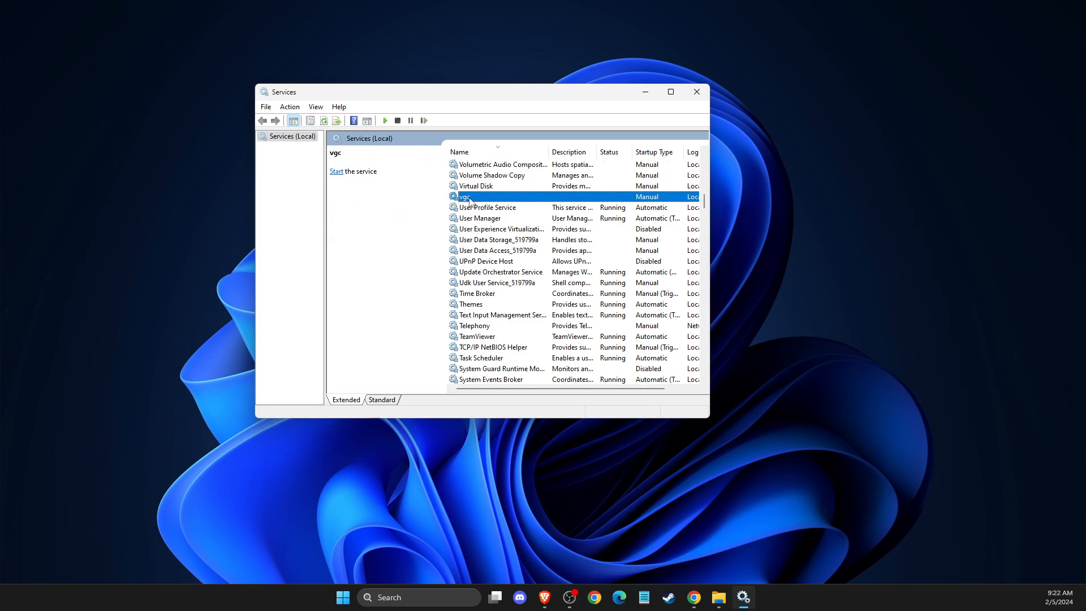
pyautogui.rightClick(465, 197)
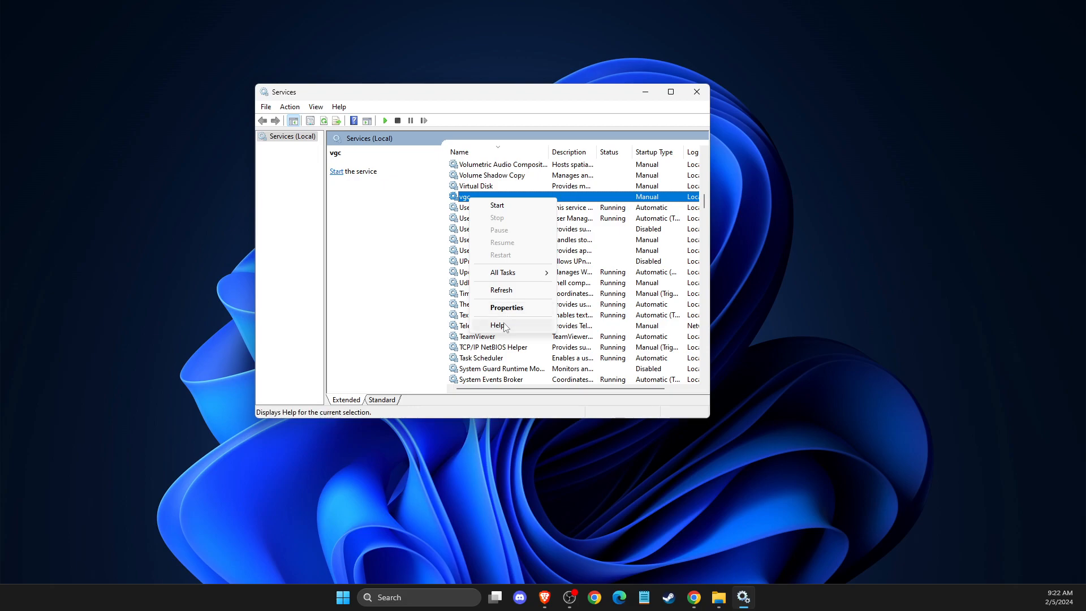
pyautogui.click(506, 307)
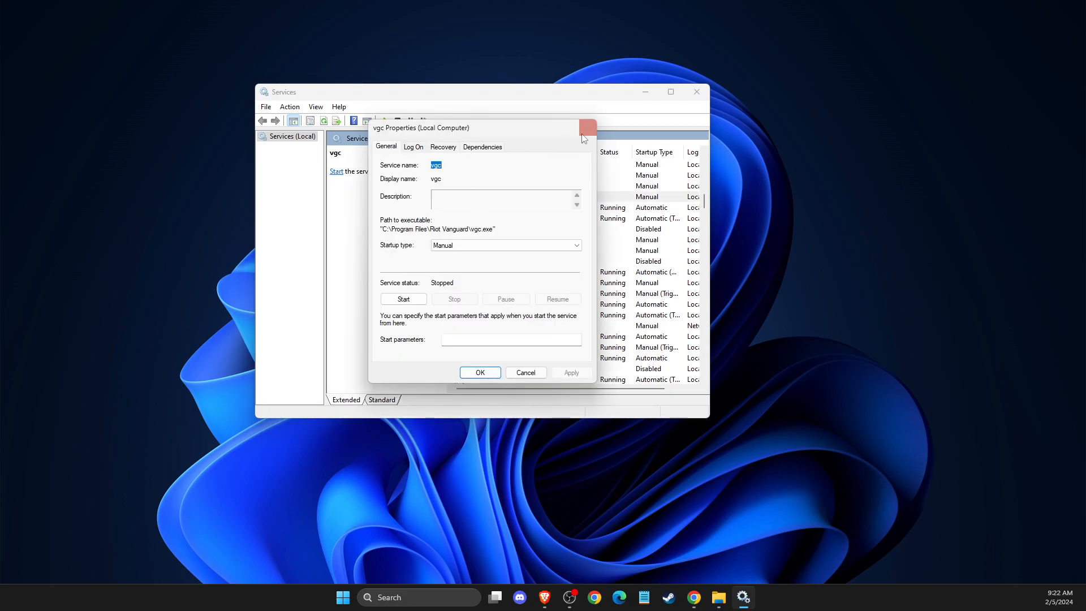
pyautogui.moveTo(429, 246)
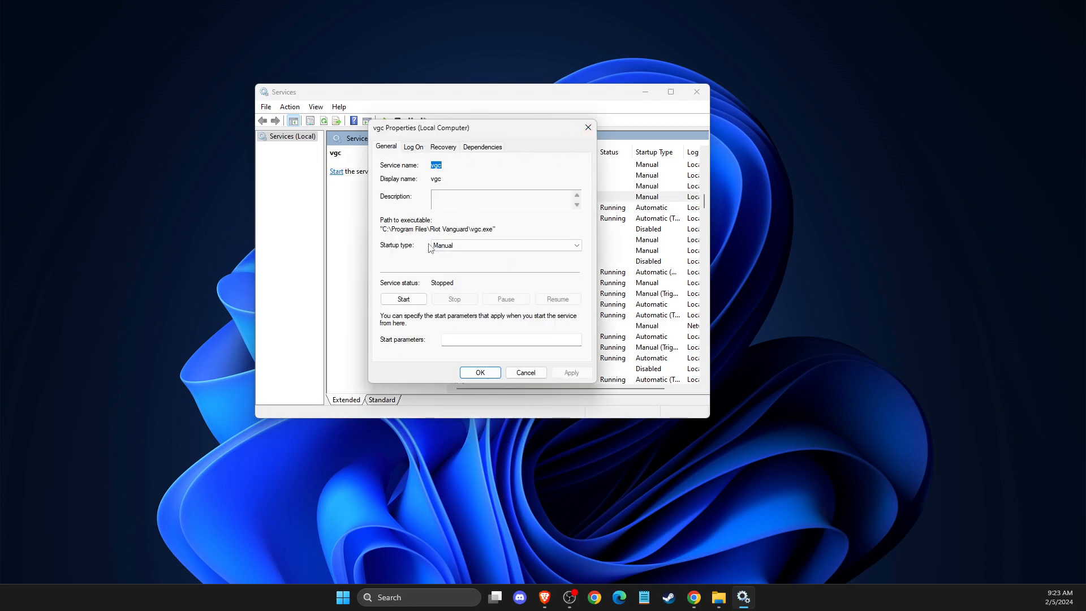
pyautogui.click(504, 245)
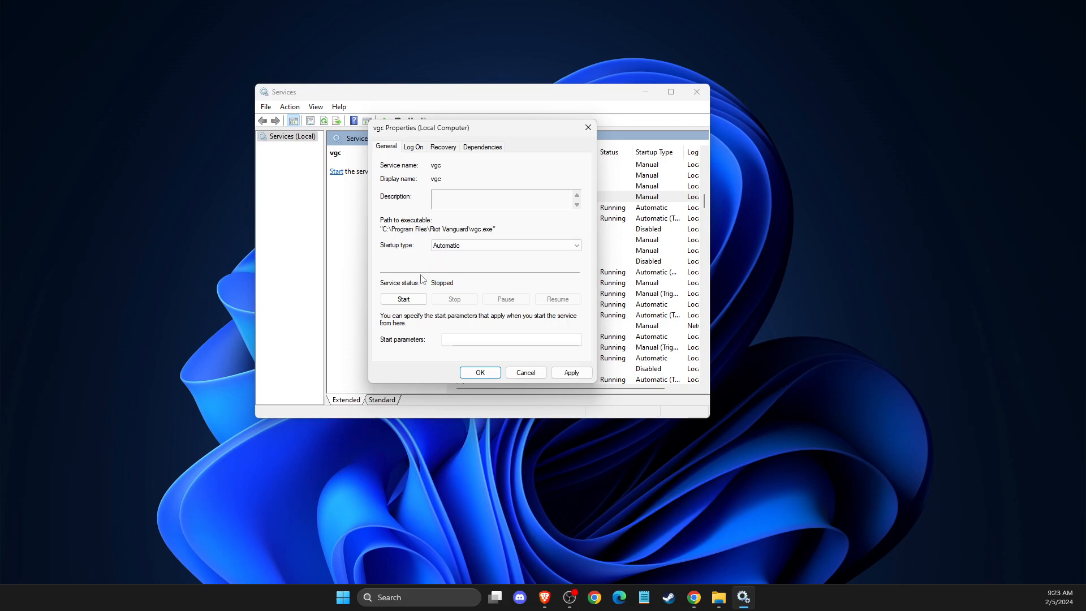
pyautogui.click(403, 298)
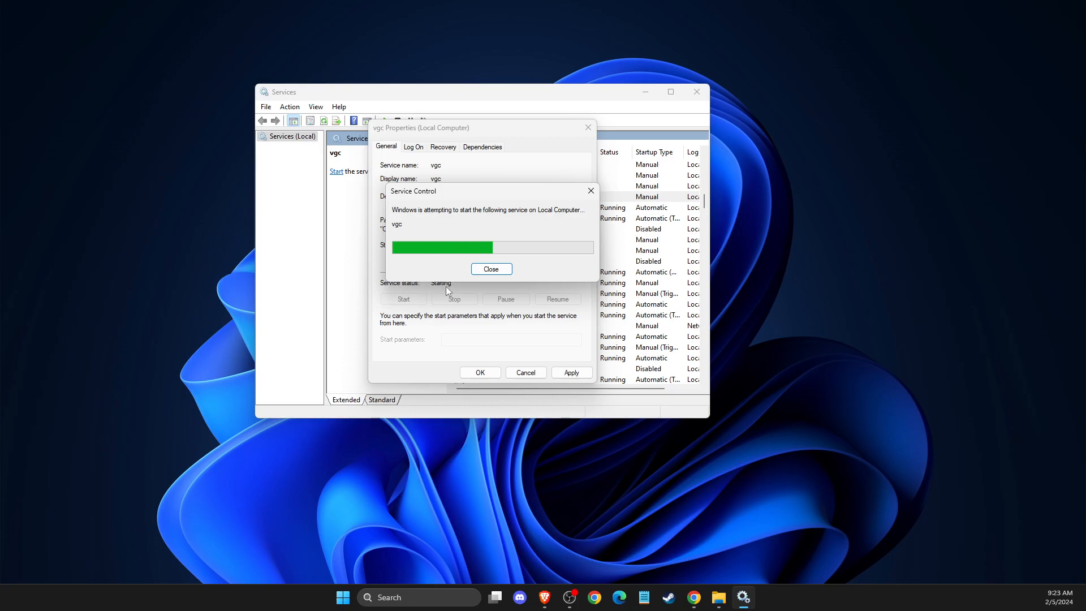
pyautogui.click(492, 268)
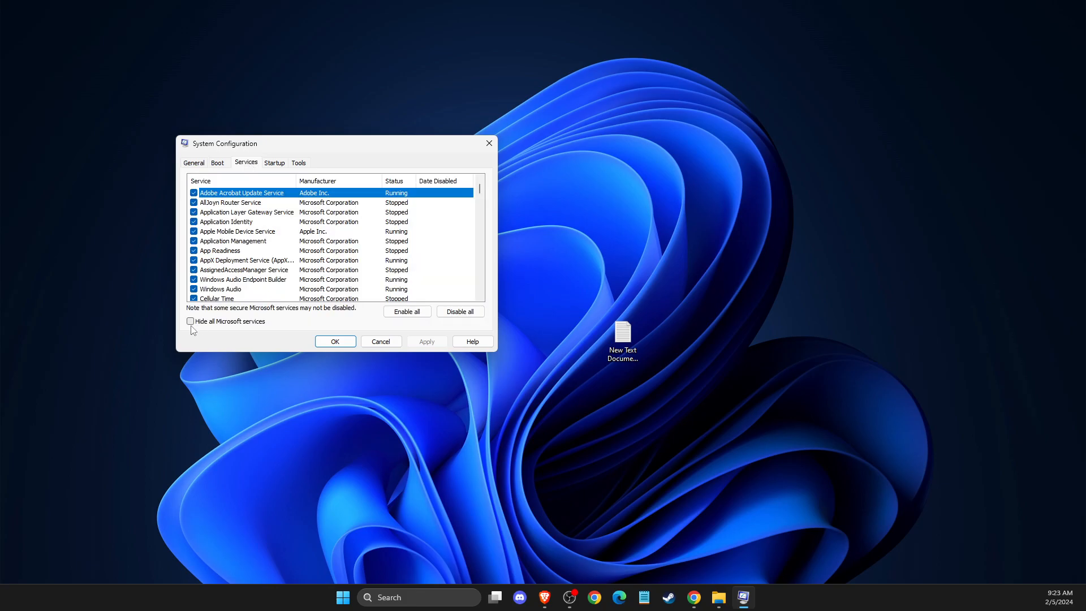
# Step: Hide Microsoft services, tick vgc in System Configuration, and confirm with OK
pyautogui.click(191, 321)
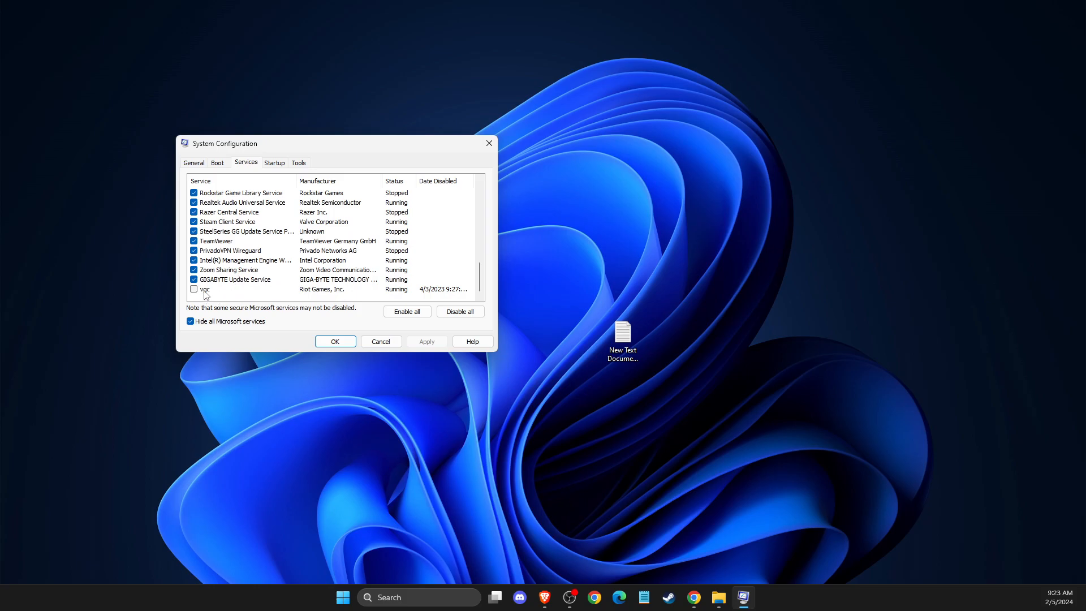
pyautogui.click(194, 290)
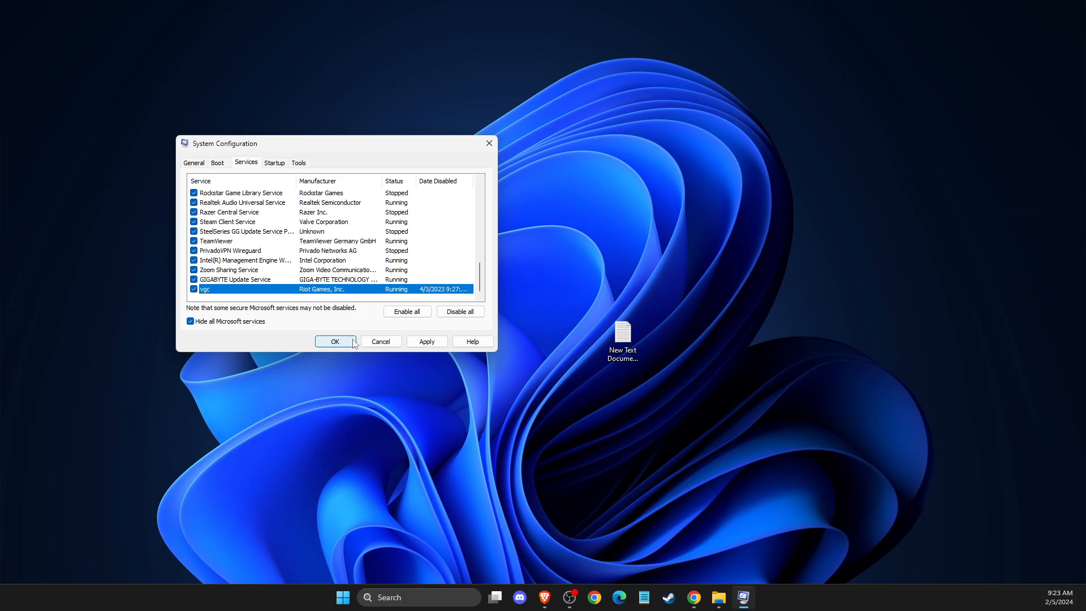
pyautogui.click(334, 341)
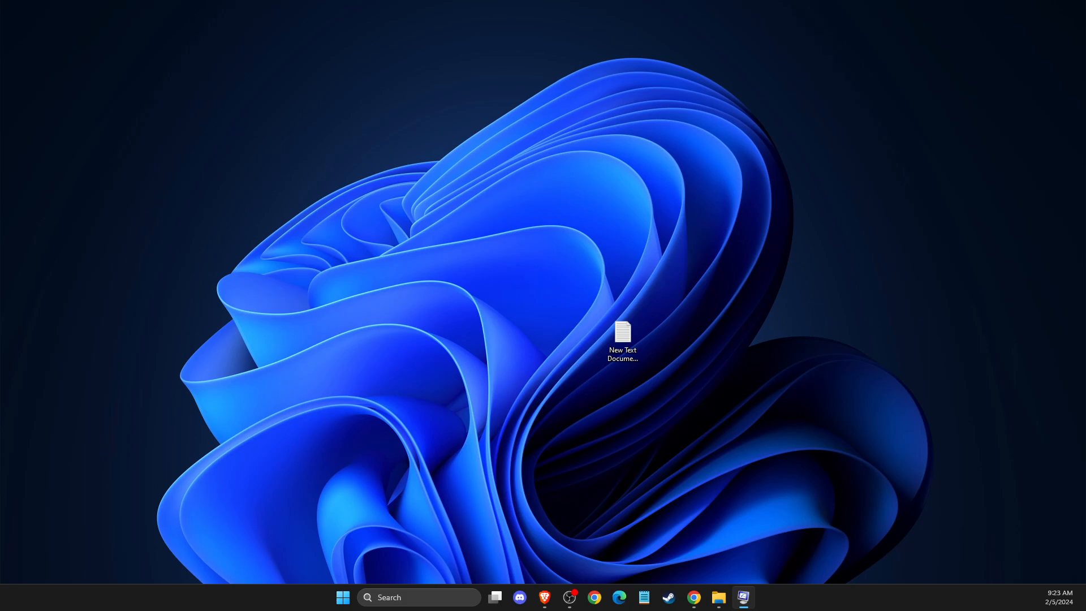